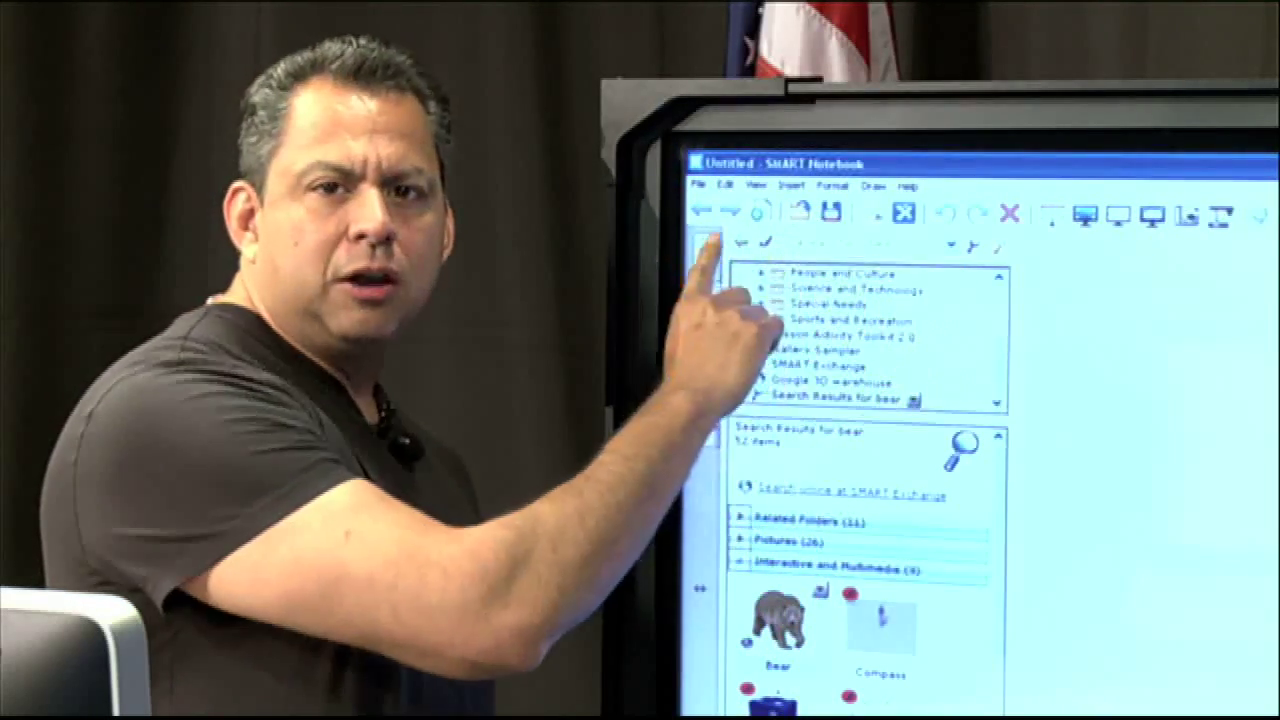
# Select Gallery Sampler in the Gallery tree to show its content categories.
pyautogui.click(850, 290)
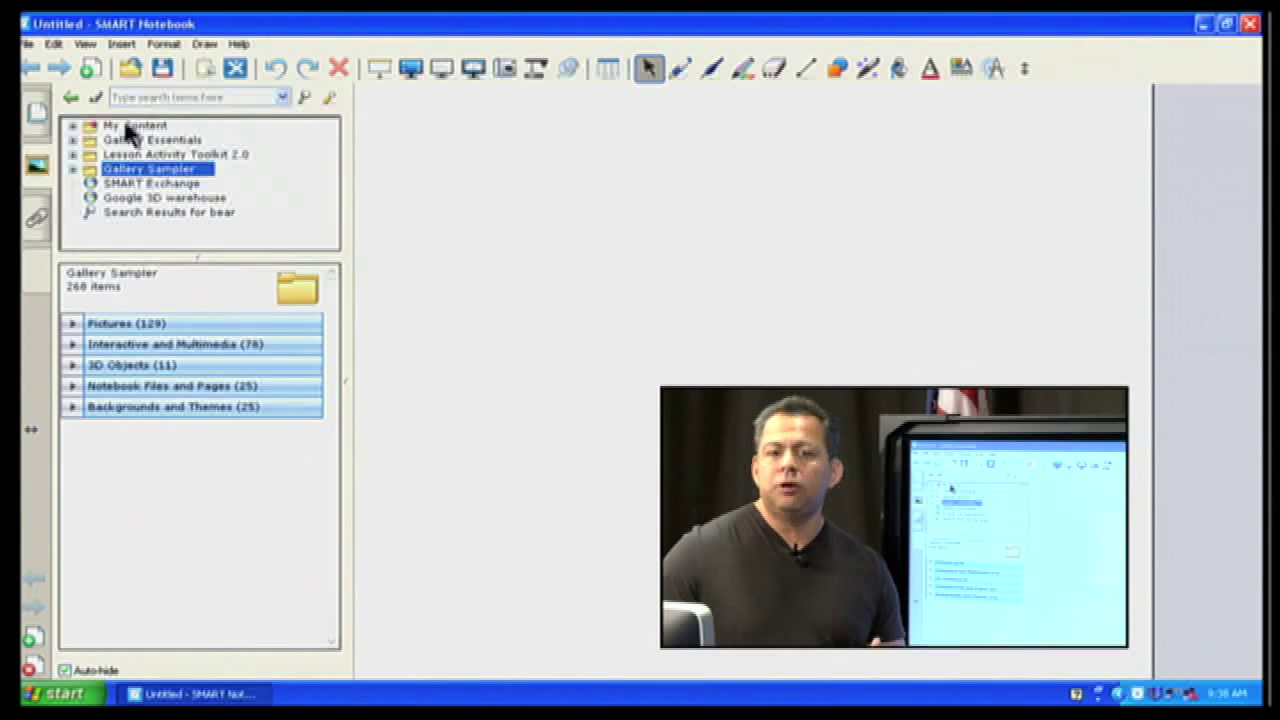
pyautogui.moveTo(105, 145)
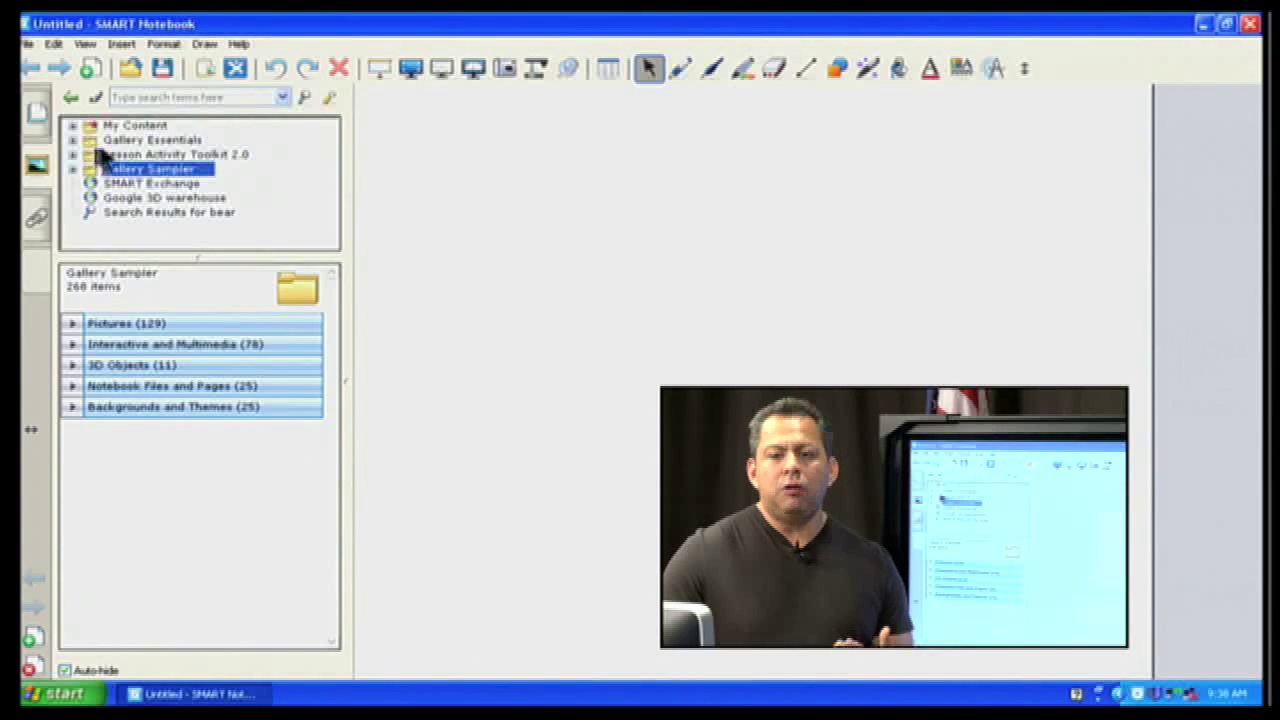
# Open Gallery Essentials and scroll down through its subject folders to further collections.
pyautogui.click(150, 139)
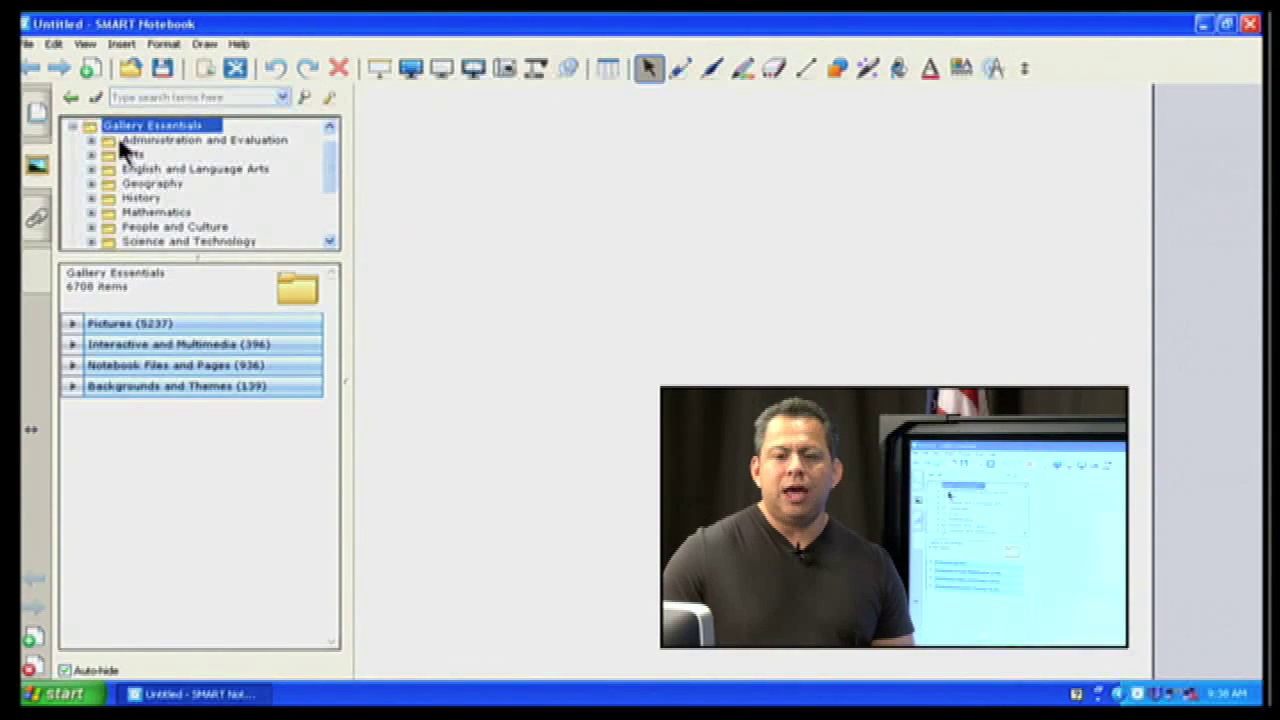
pyautogui.moveTo(95, 308)
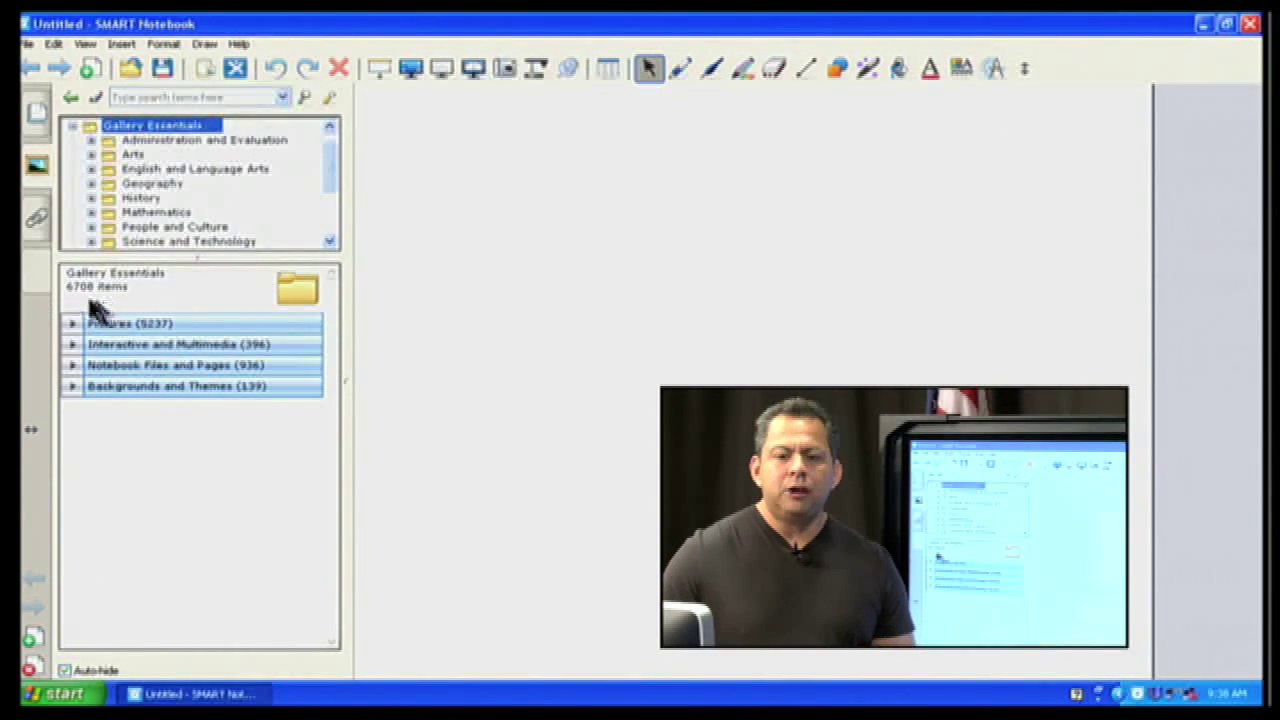
pyautogui.moveTo(92, 465)
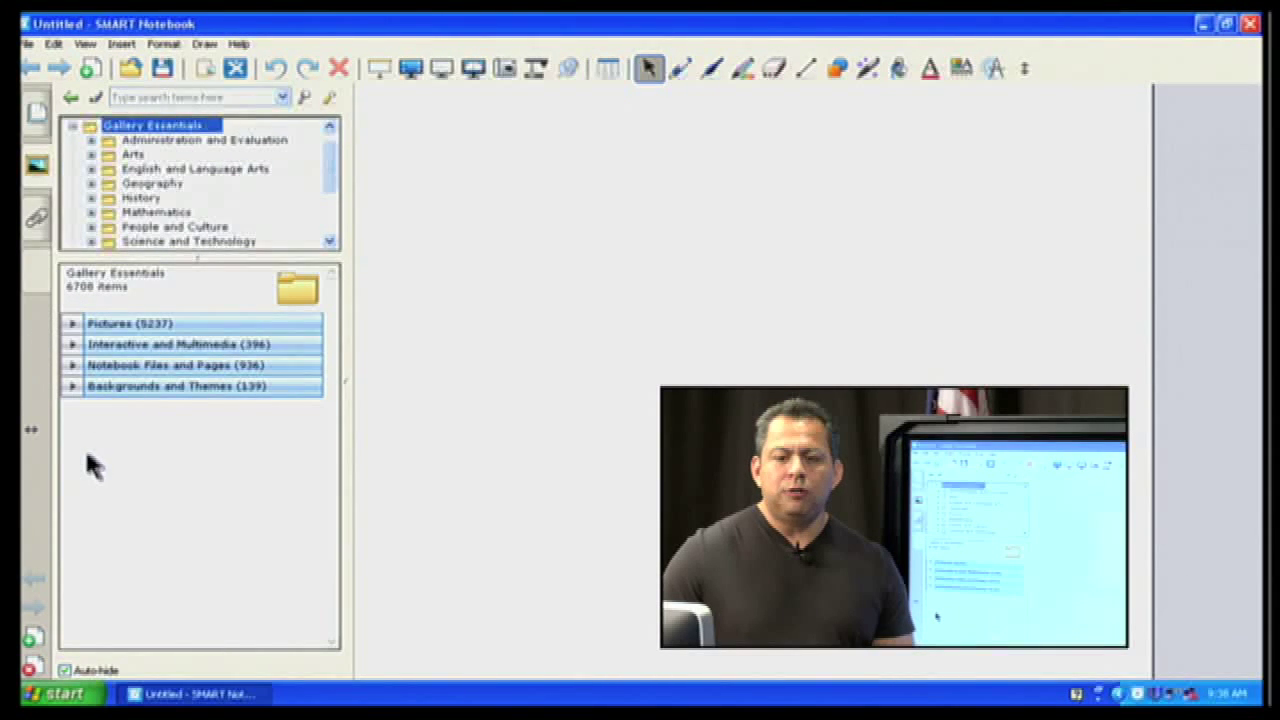
pyautogui.moveTo(80, 470)
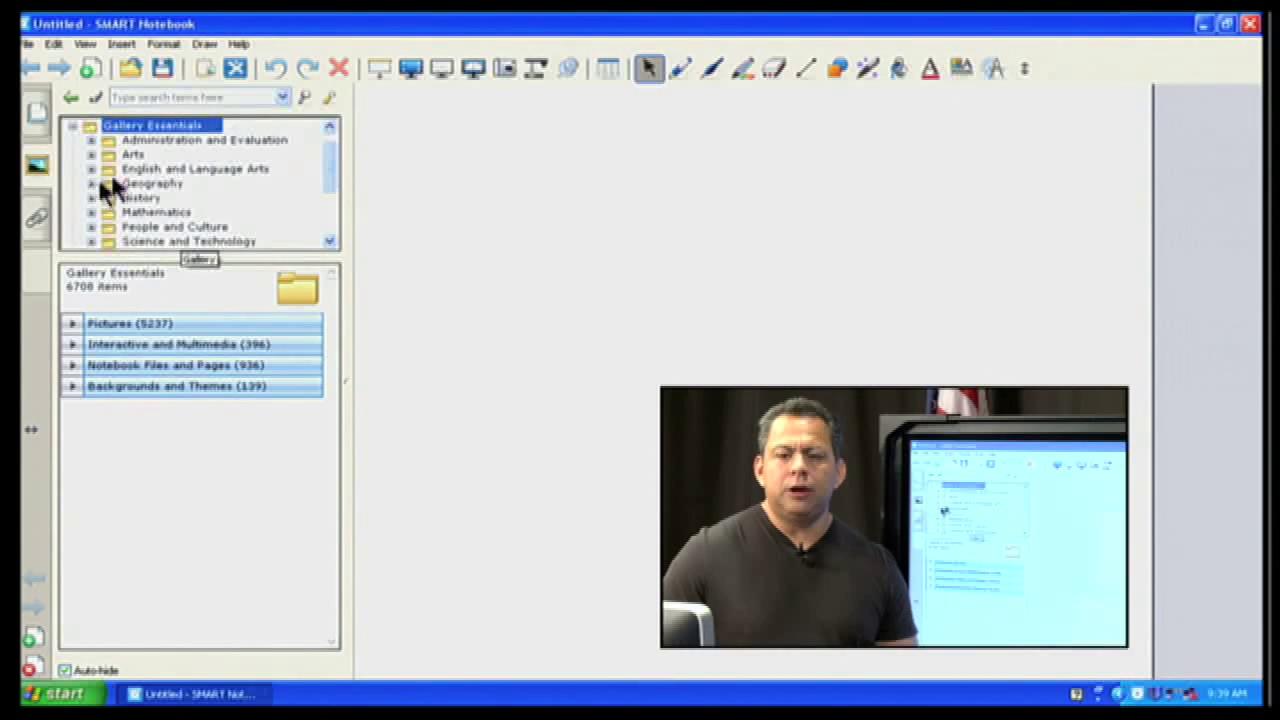
pyautogui.moveTo(145, 155)
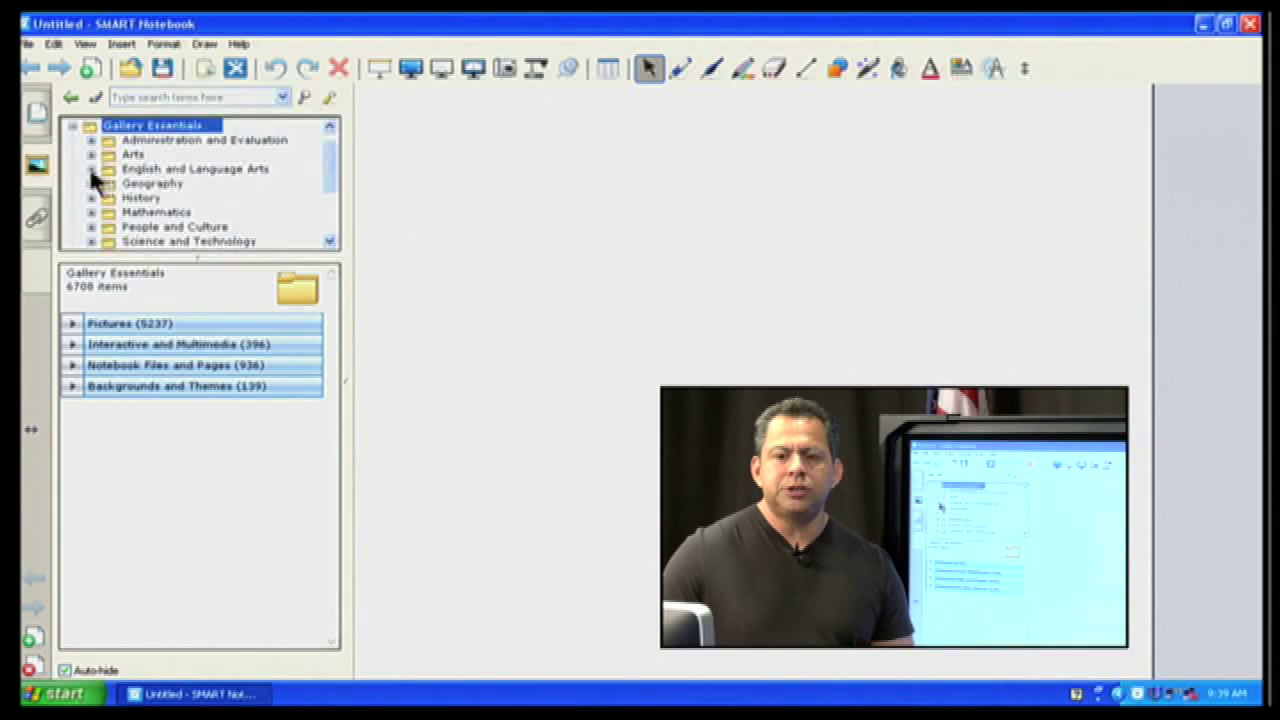
pyautogui.moveTo(112, 193)
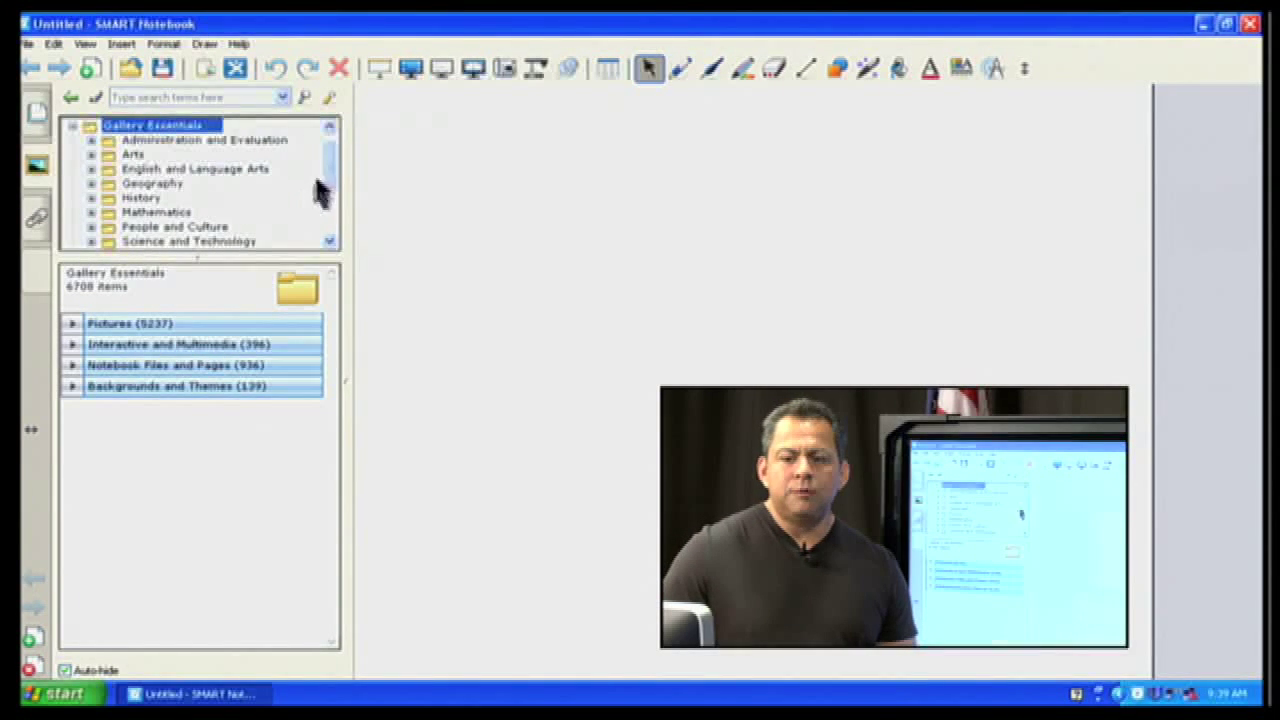
pyautogui.scroll(-3)
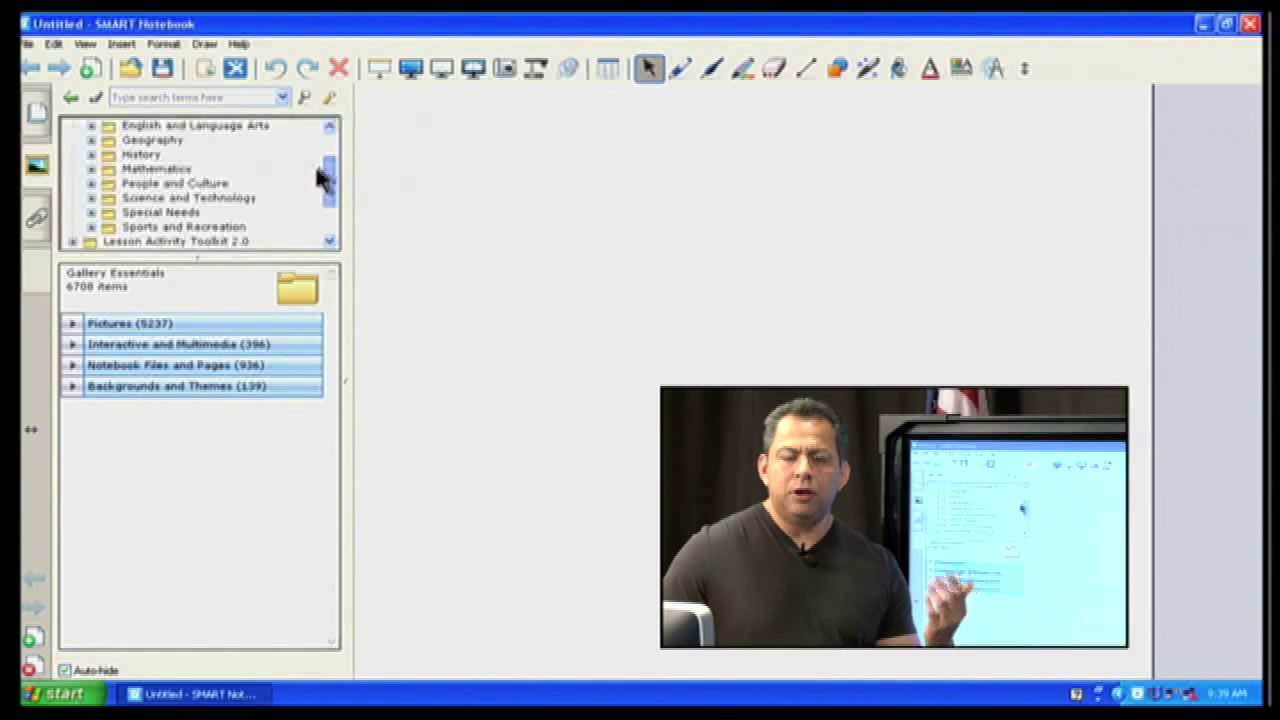
pyautogui.scroll(-3)
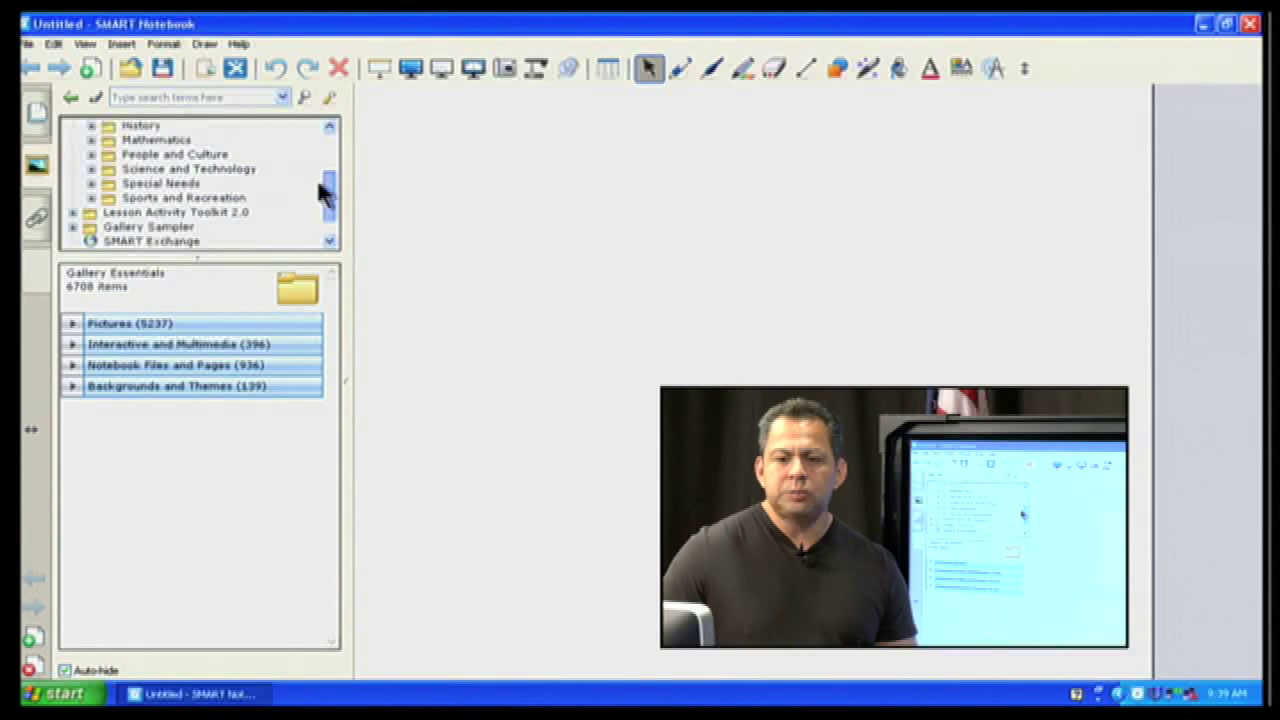
pyautogui.scroll(-3)
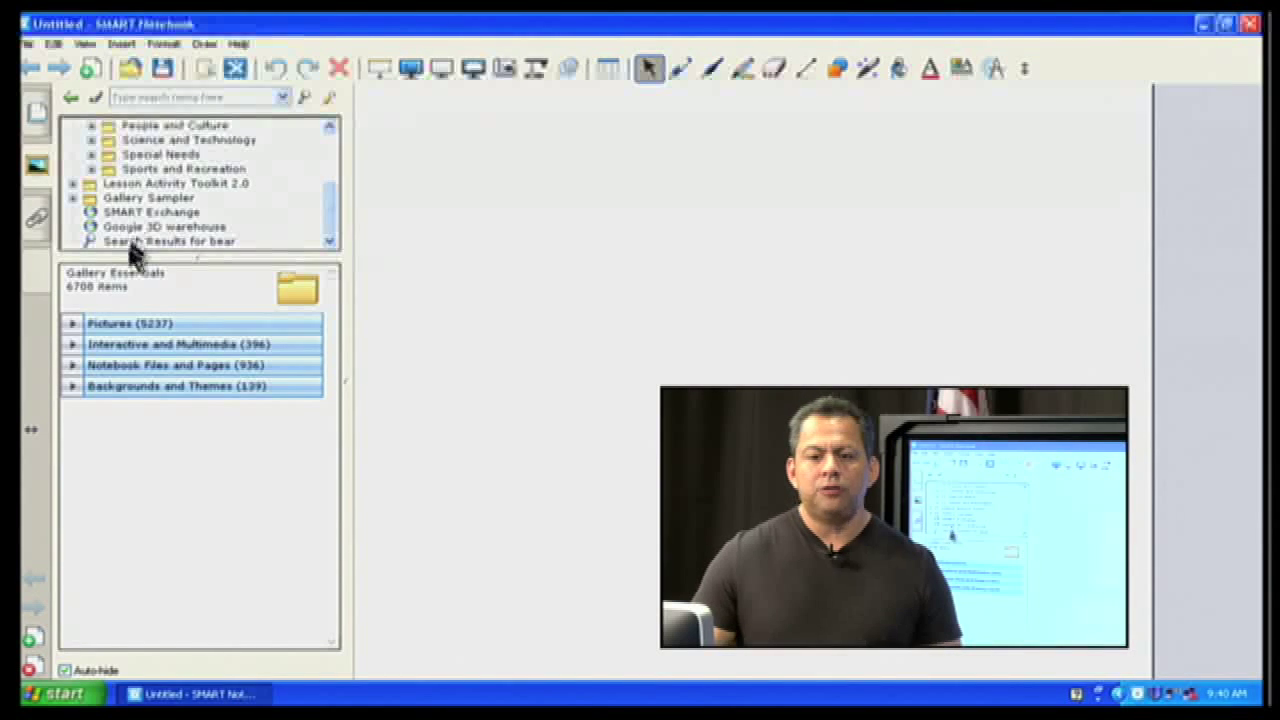
pyautogui.moveTo(135, 248)
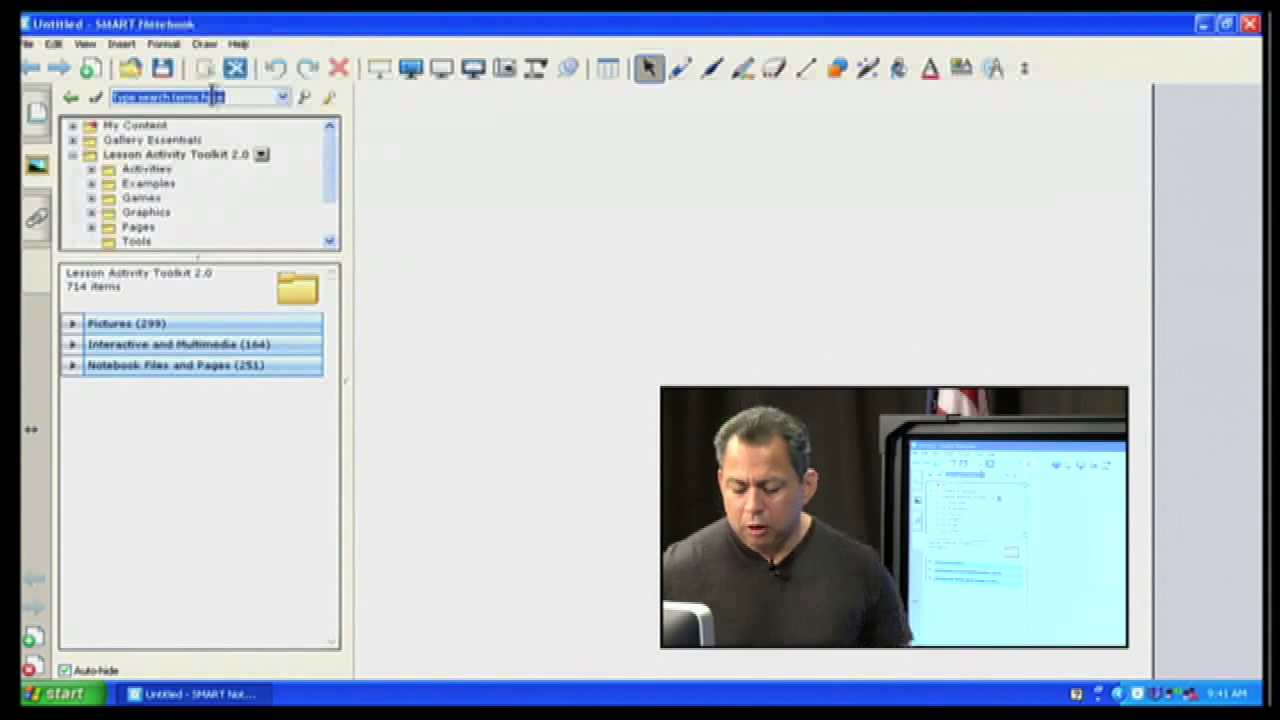
pyautogui.write('tea')
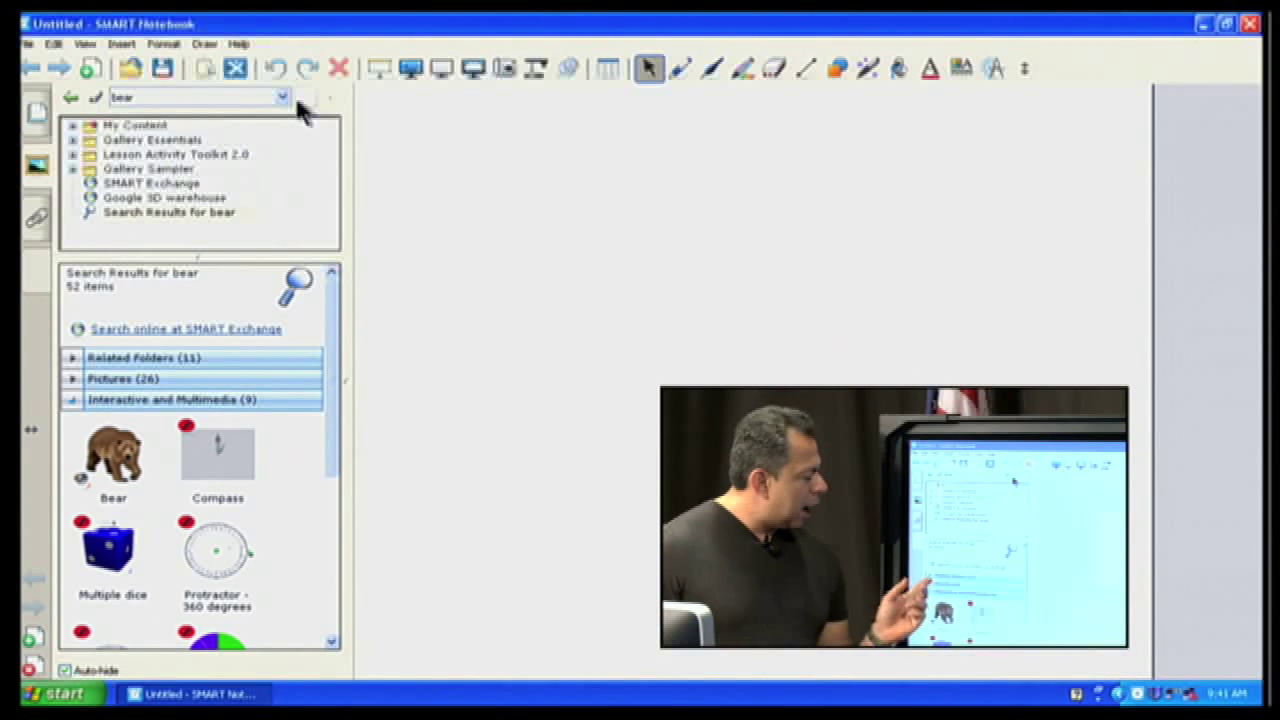
pyautogui.click(122, 378)
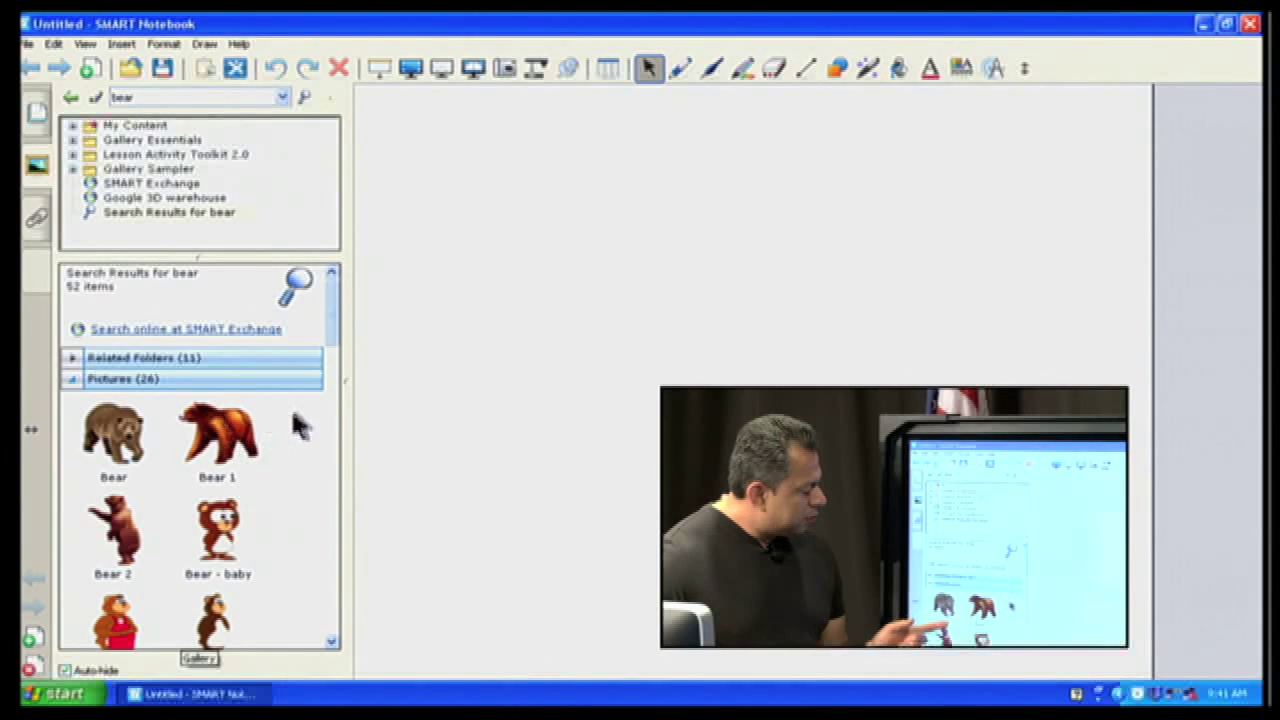
pyautogui.scroll(-3)
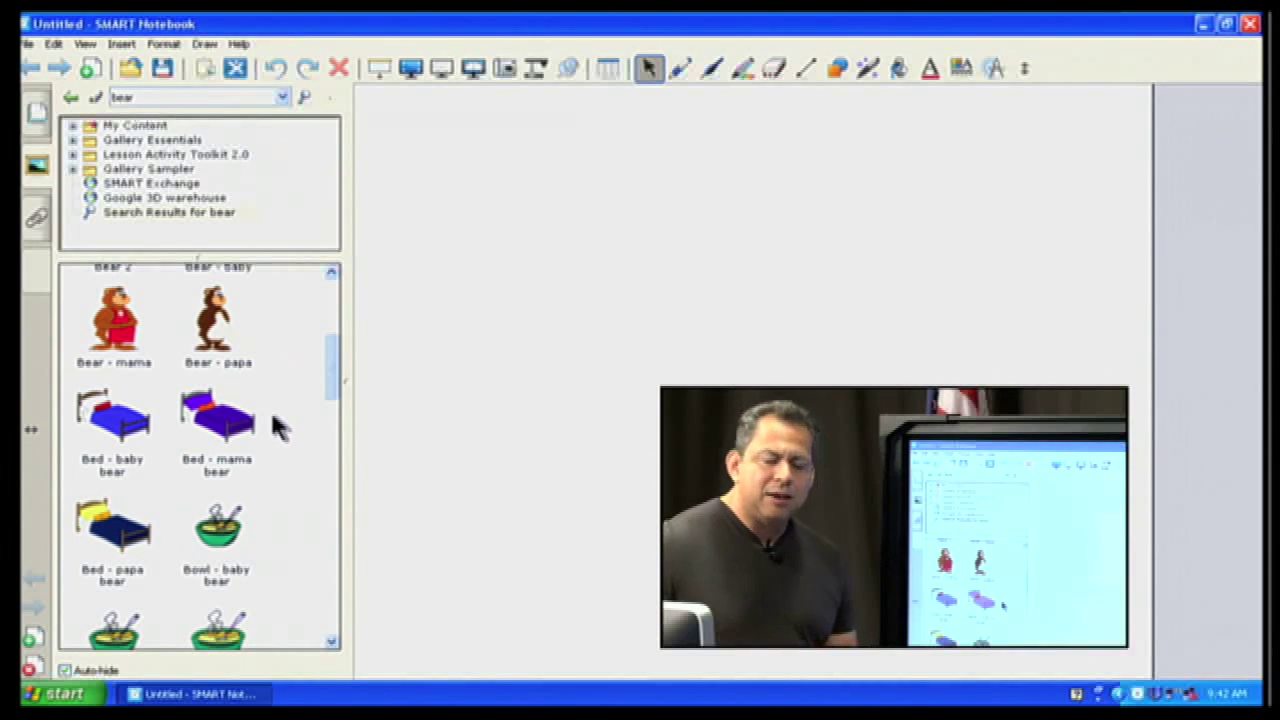
pyautogui.scroll(-3)
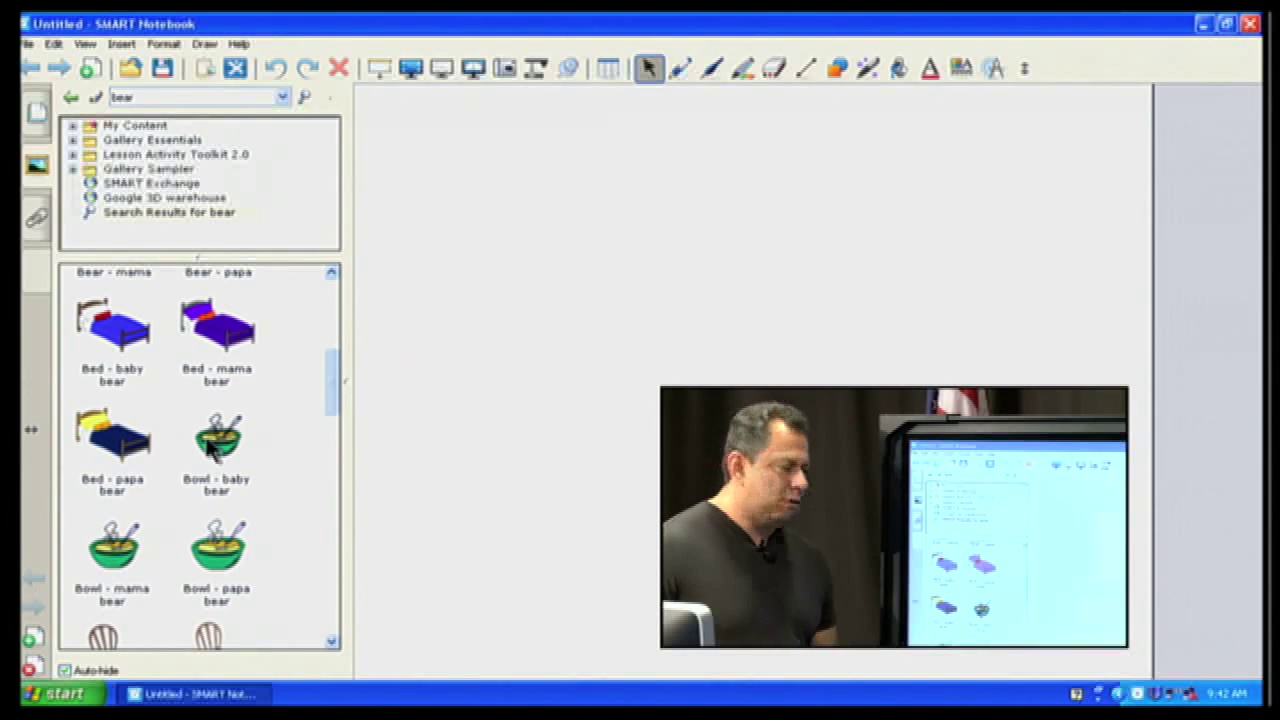
pyautogui.scroll(-3)
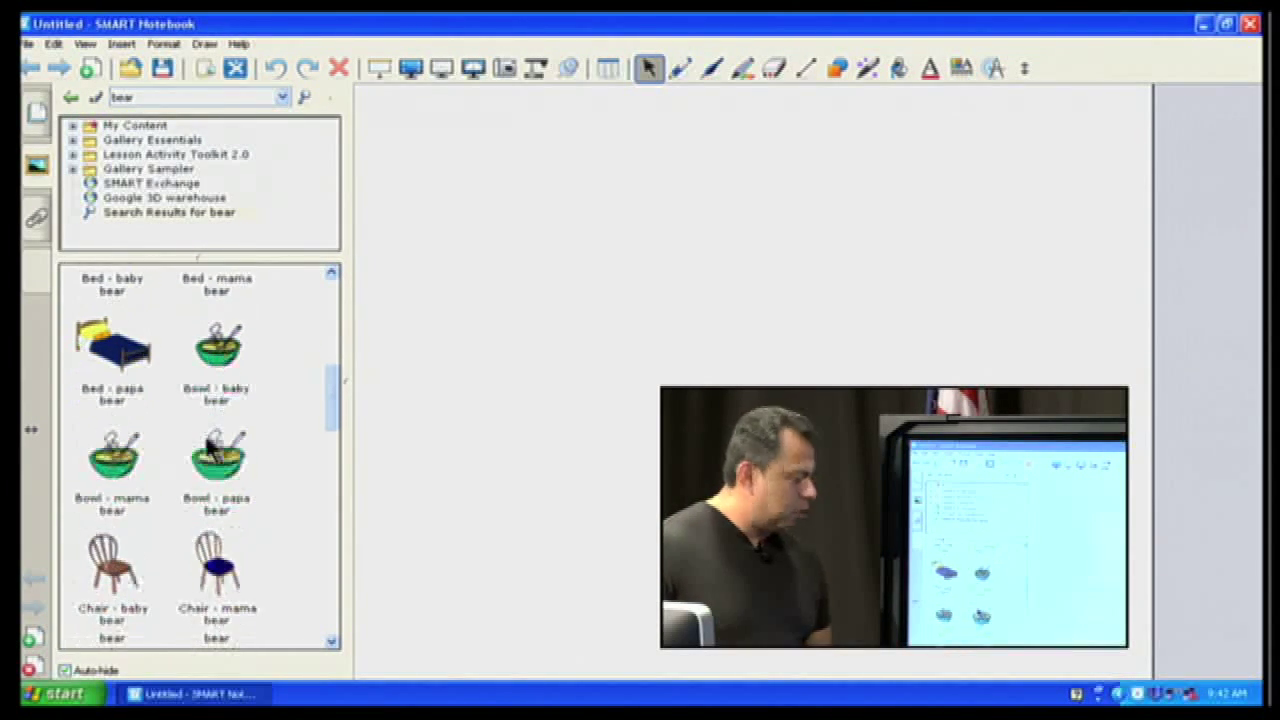
pyautogui.scroll(3)
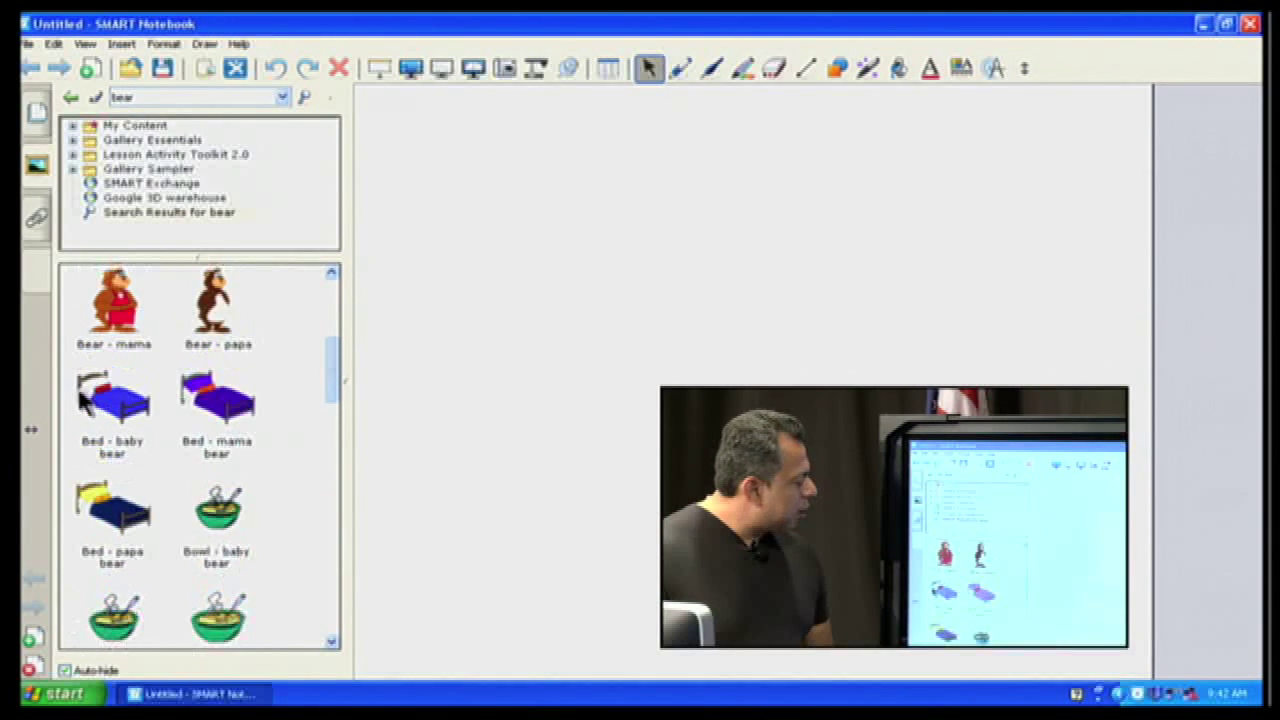
# Expand the Interactive and Multimedia (9) group in the bear search results.
pyautogui.click(170, 211)
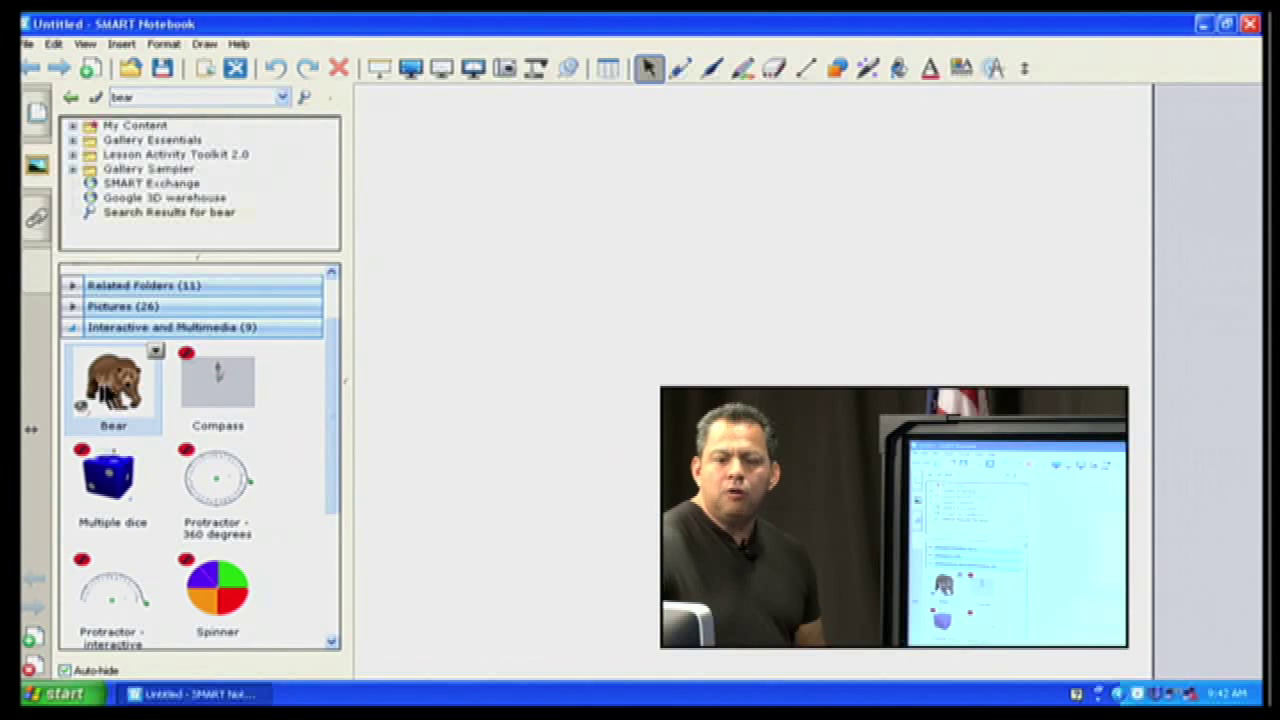
# Drag the Bear interactive from the search results onto the page centre.
pyautogui.moveTo(113, 385); pyautogui.dragTo(590, 375)
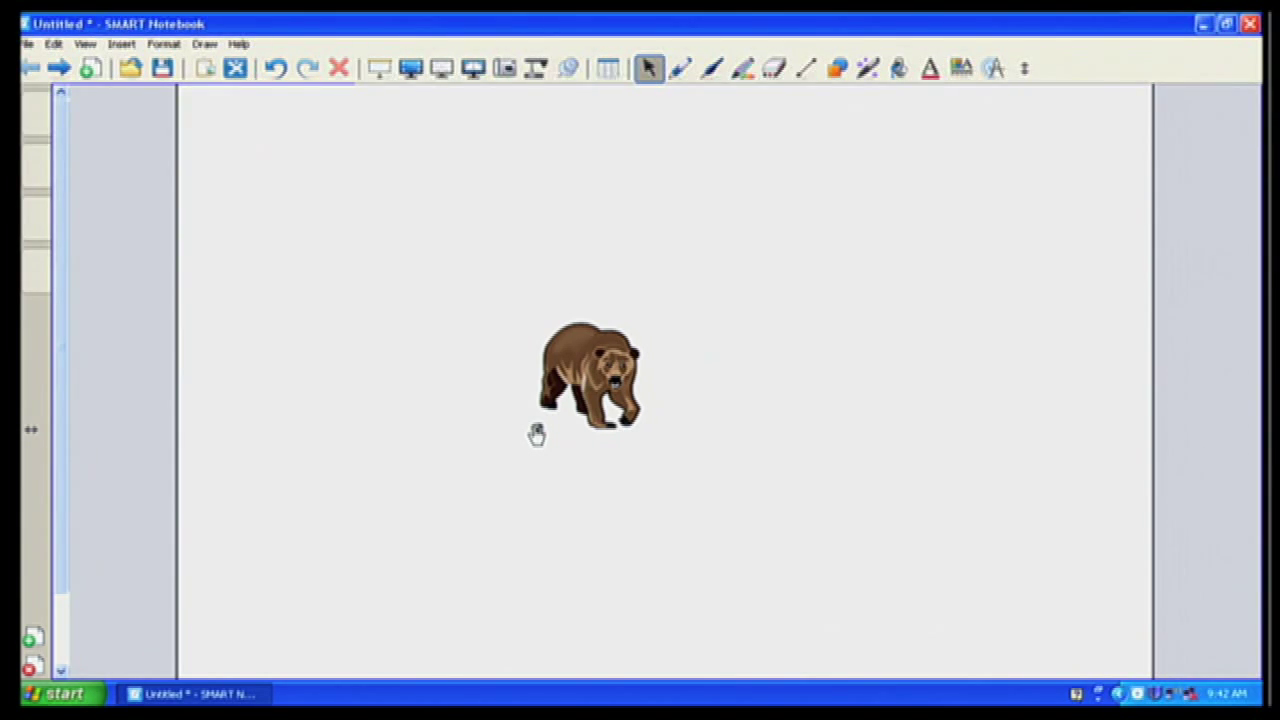
pyautogui.moveTo(490, 400)
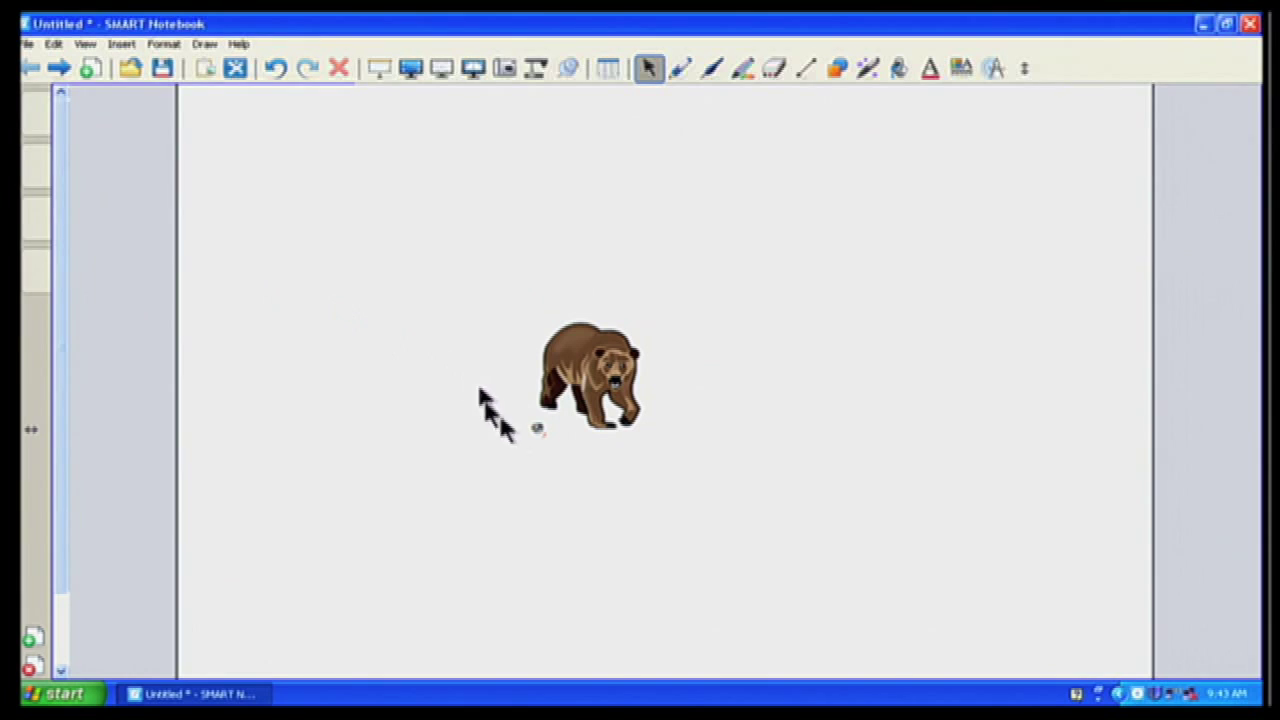
pyautogui.moveTo(538, 438)
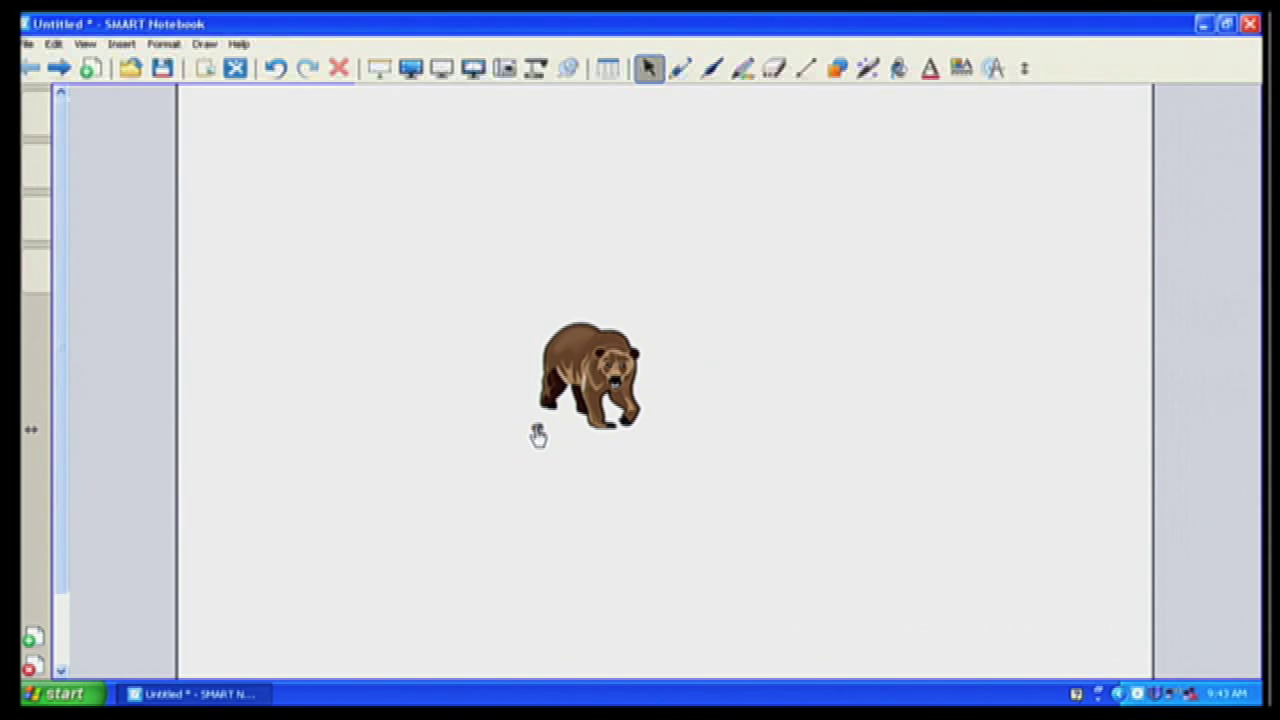
pyautogui.moveTo(450, 280)
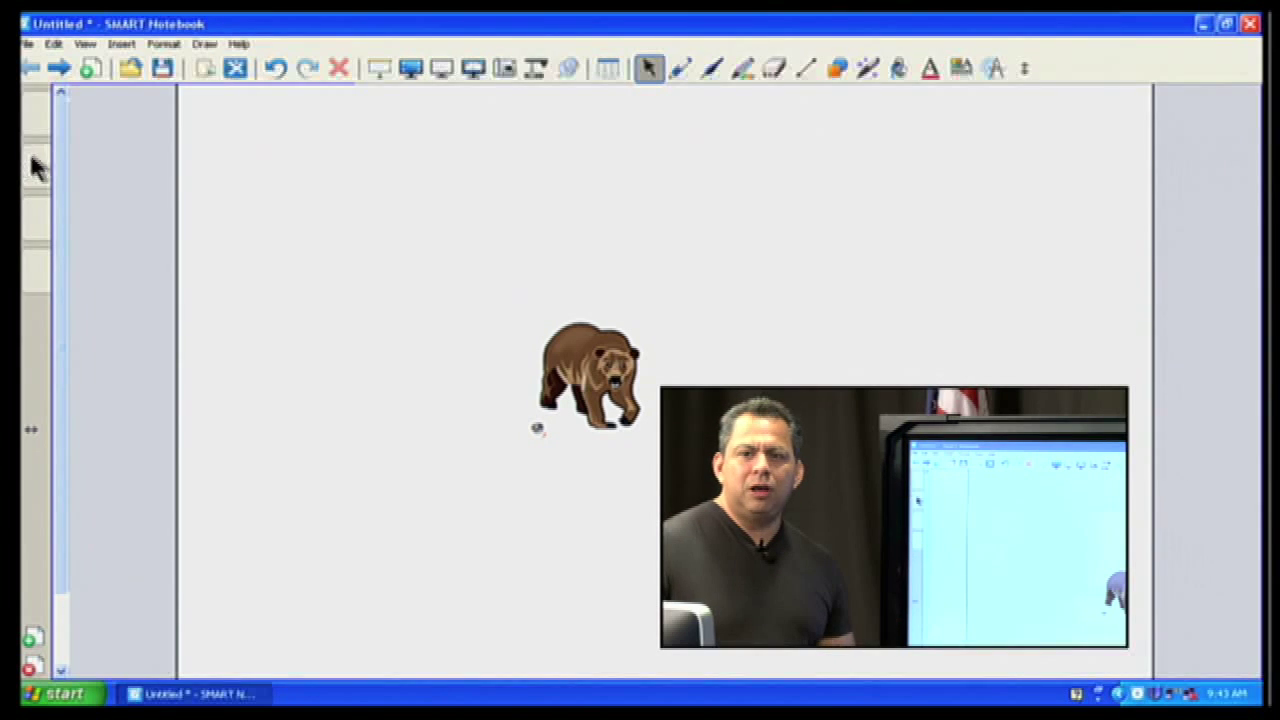
# Drag the Bear - baby picture from Pictures (26) onto the page, up-right of the bear.
pyautogui.click(35, 170)
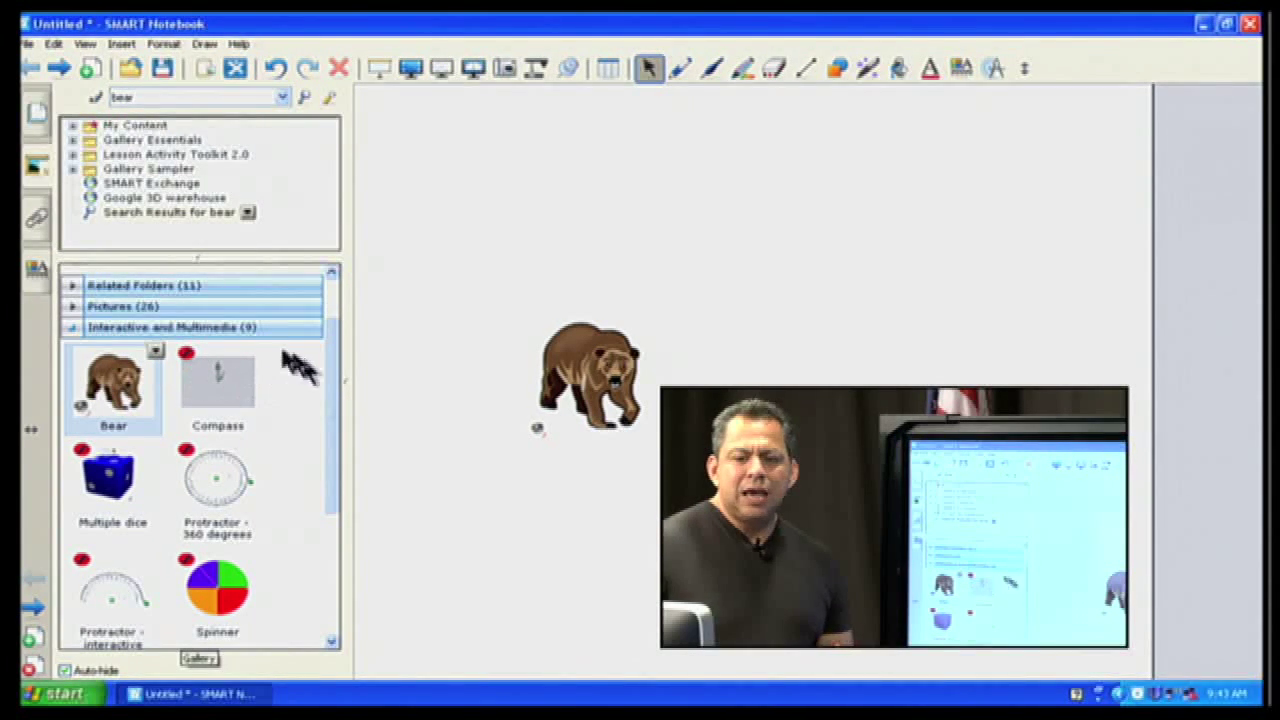
pyautogui.click(124, 306)
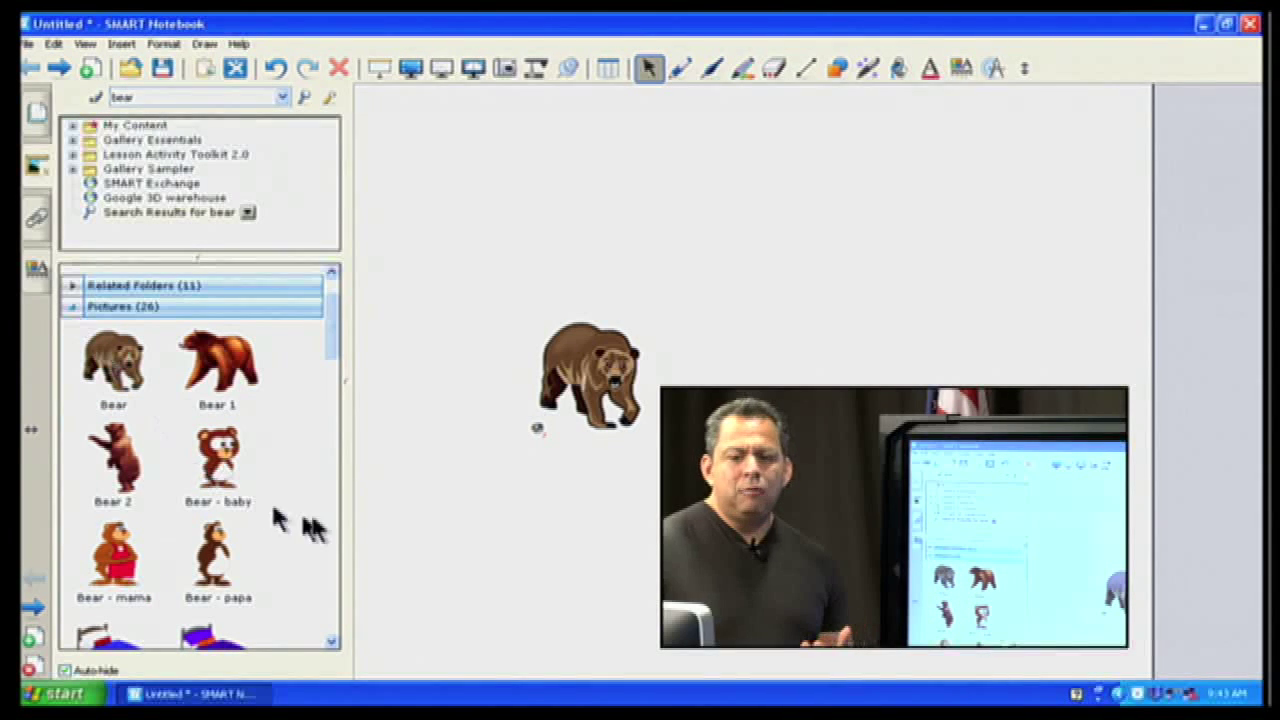
pyautogui.moveTo(218, 458); pyautogui.dragTo(848, 330)
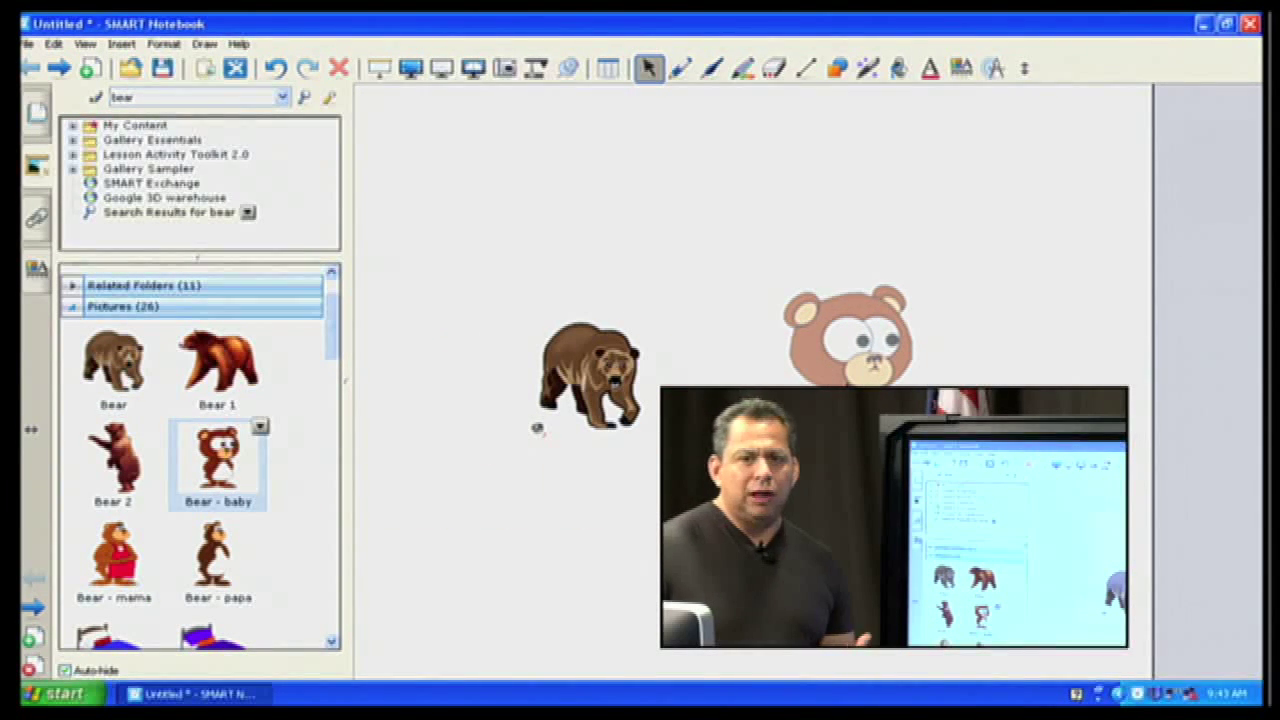